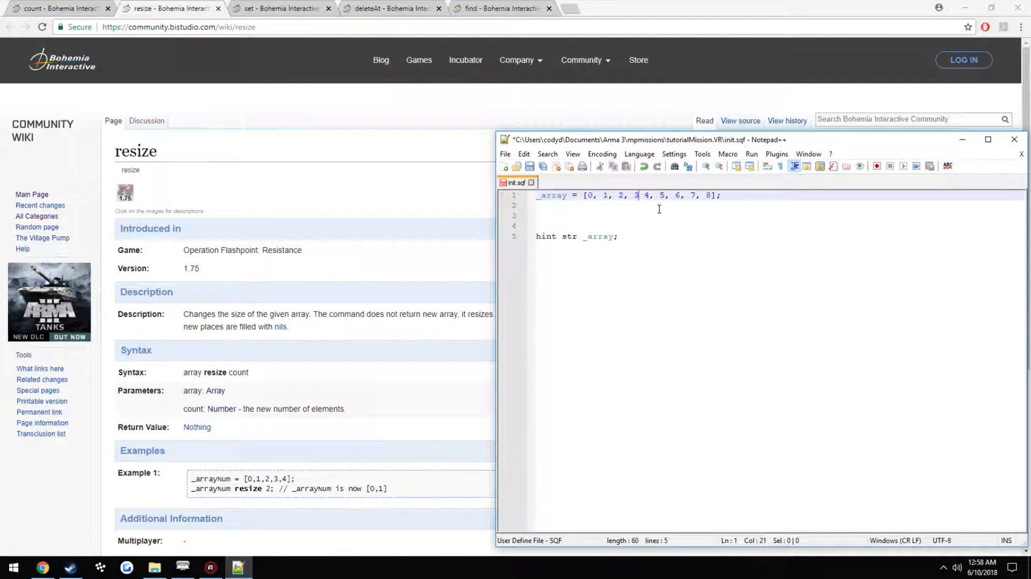
Step: Insert the missing comma between 3 and 4 in the _array definition
type(",")
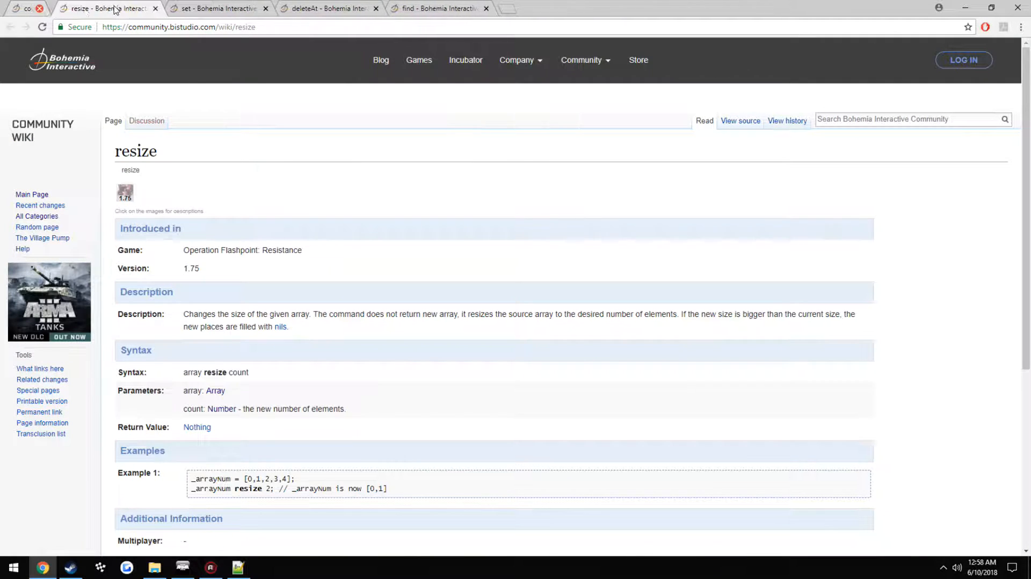
left_click(238, 567)
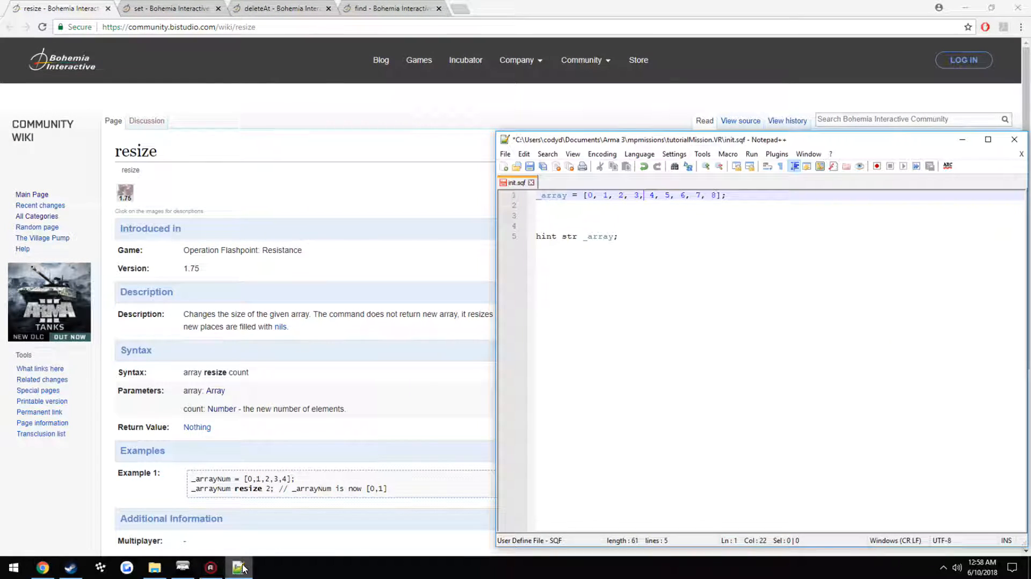
mouse_move(198, 562)
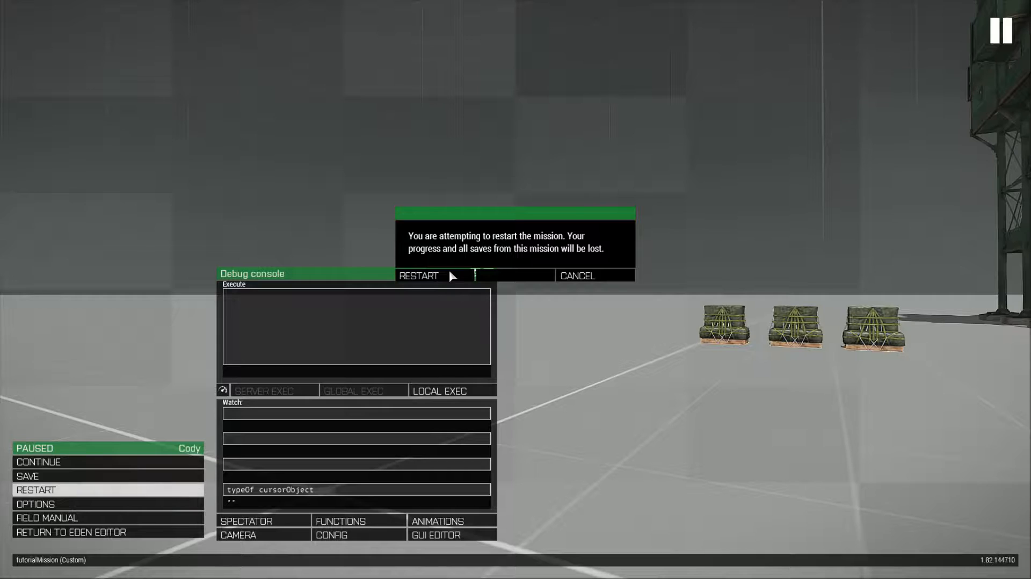
Step: Confirm the mission restart so the edited init.sqf runs again
left_click(419, 276)
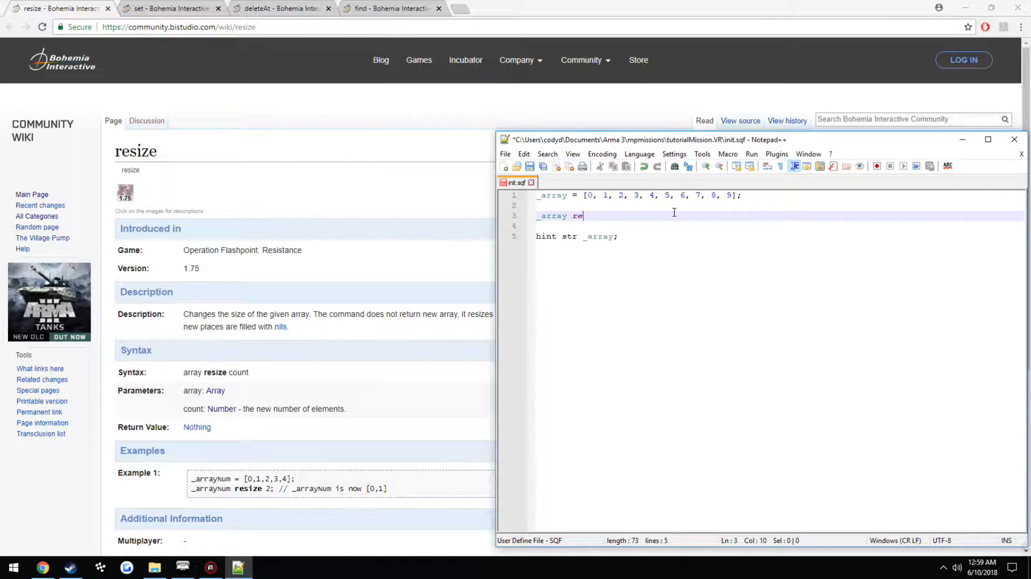
Step: Write `_array resize 5;` below the array definition, correcting the 4 to 5
type("size")
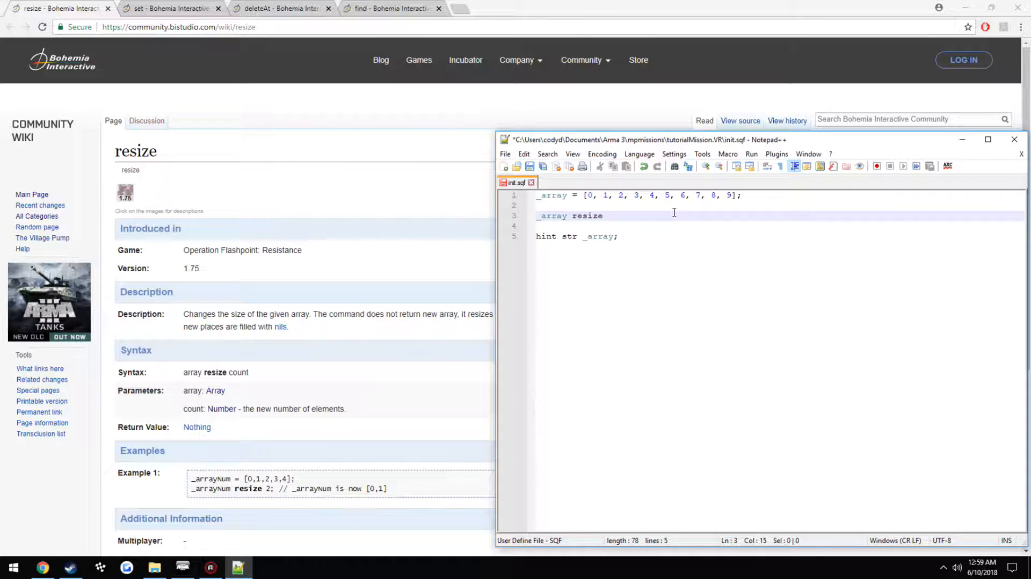
type("4")
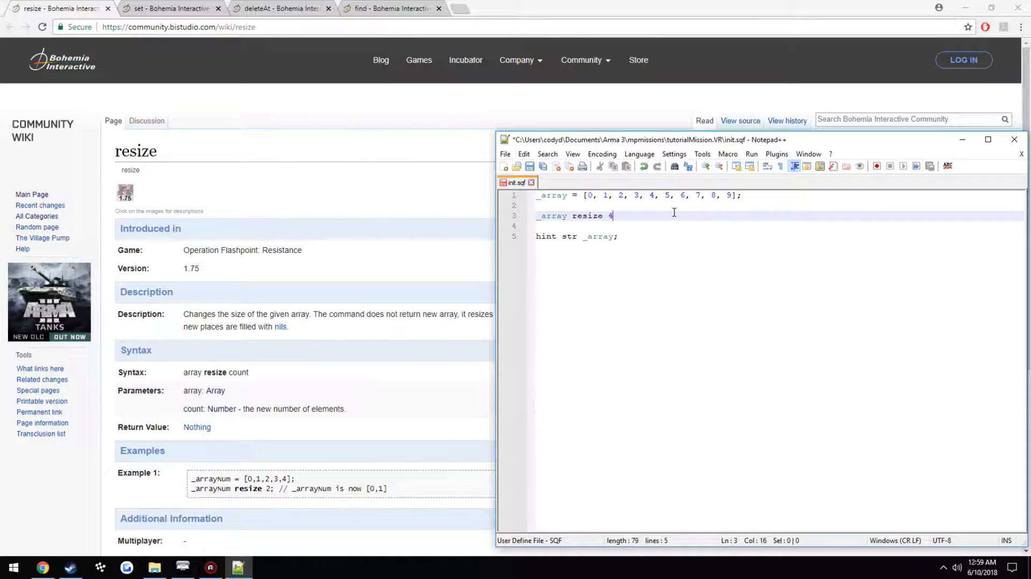
type(";")
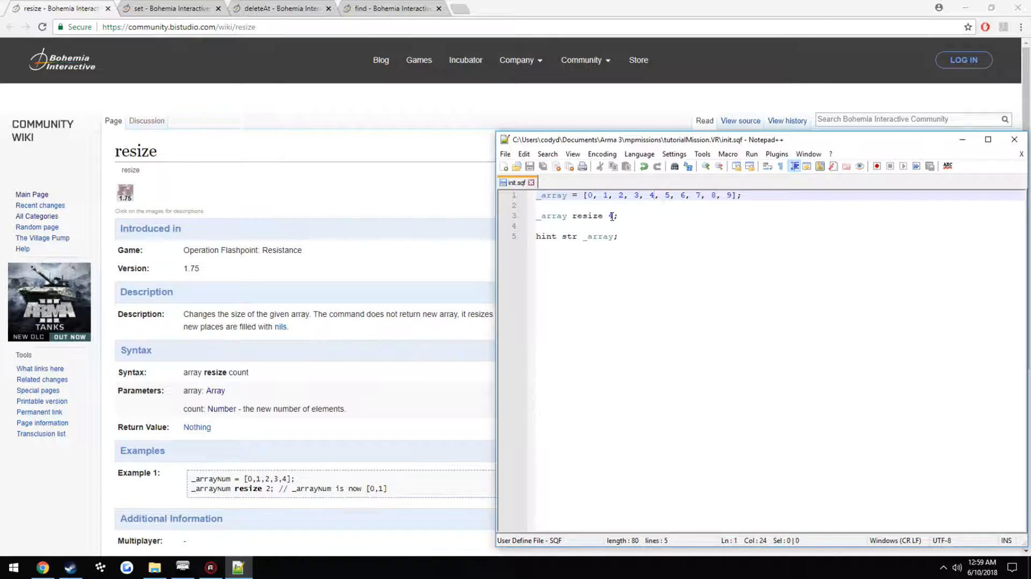
type("5")
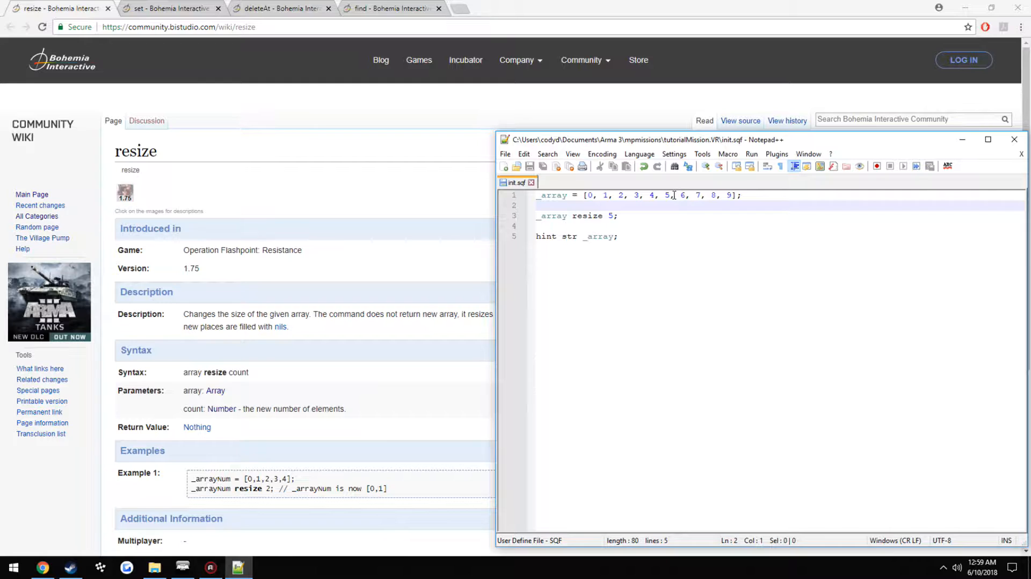
Step: Add `_amount = count _array;` on a new line after the array definition
key("Enter")
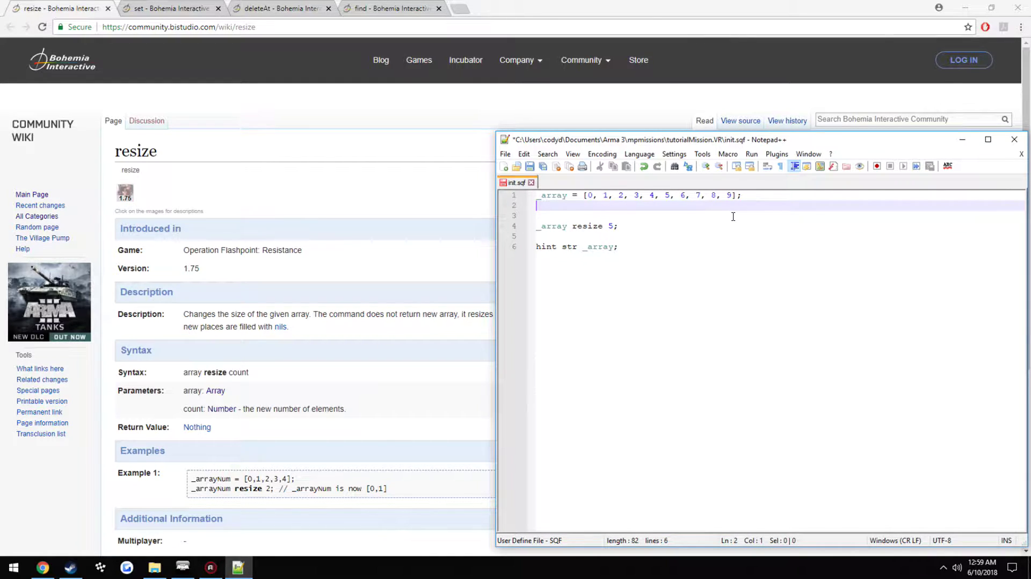
type("_amount = count")
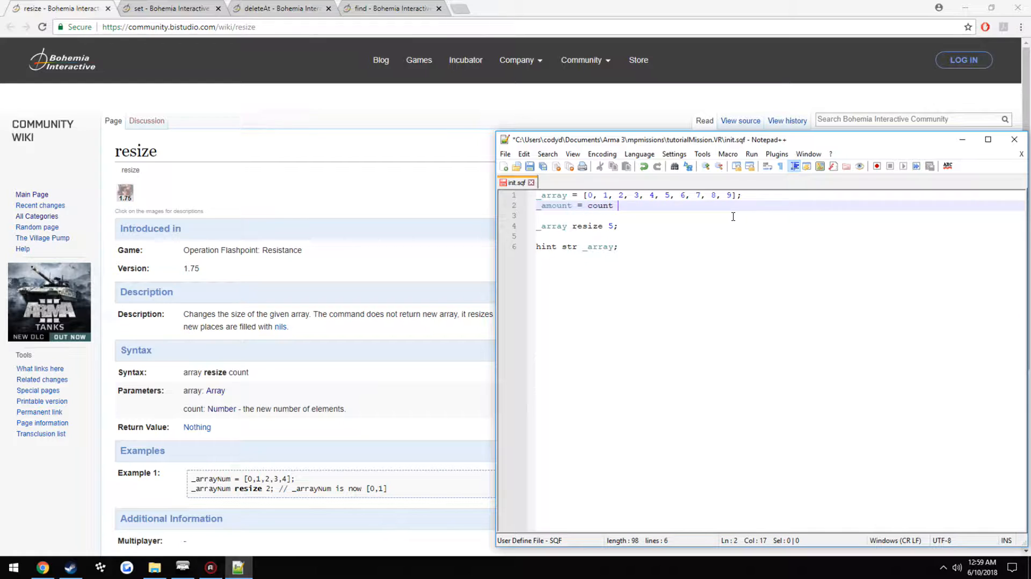
type("_array;")
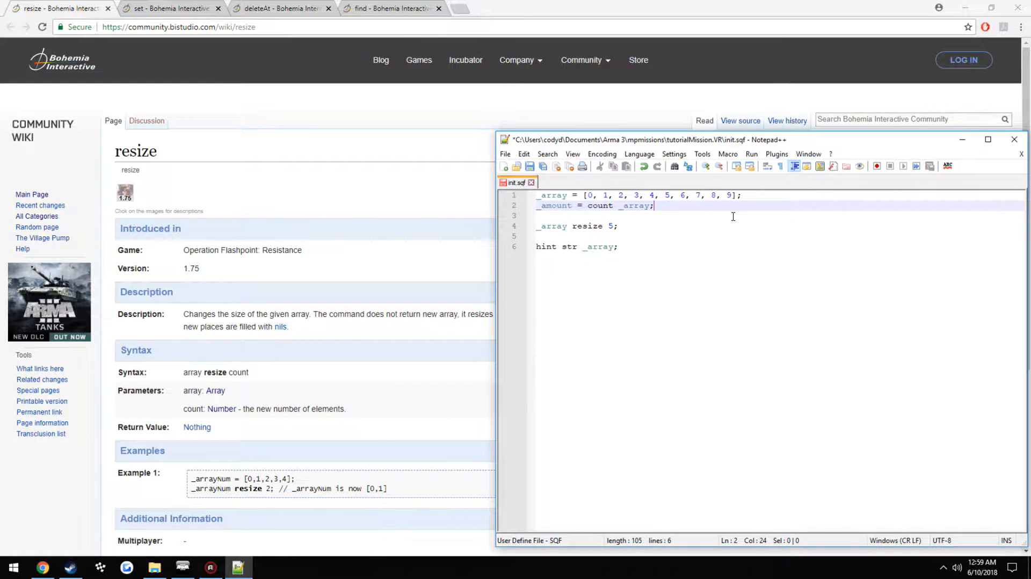
key("Enter")
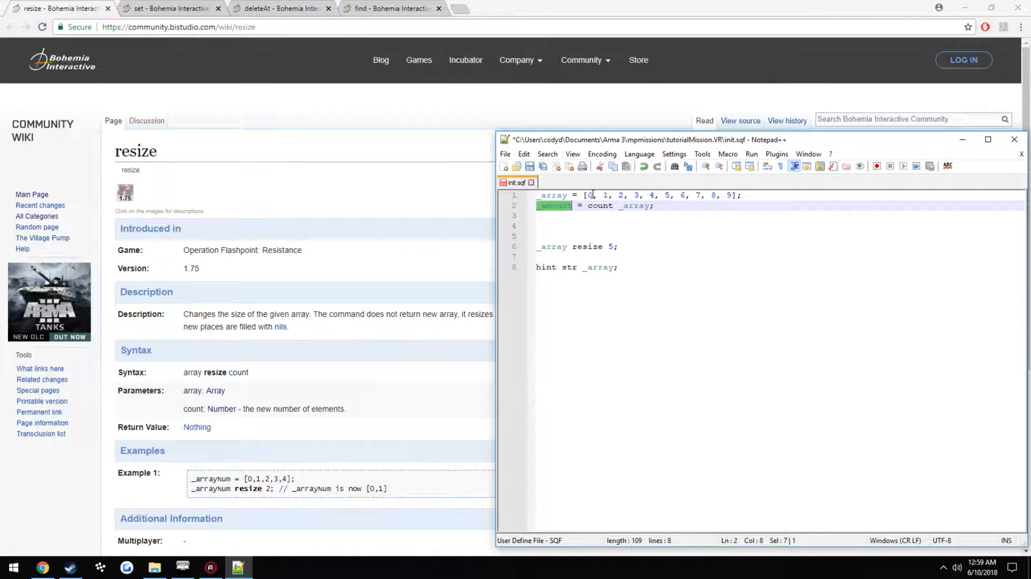
Step: Add `_cut = _amount / 2` on an empty line below the count statement
left_click(741, 196)
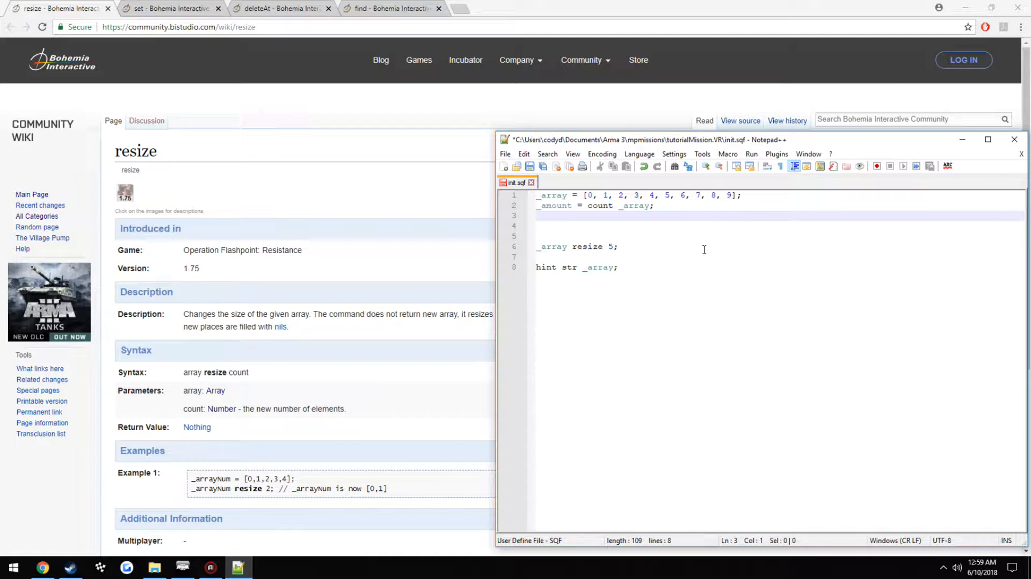
left_click(715, 224)
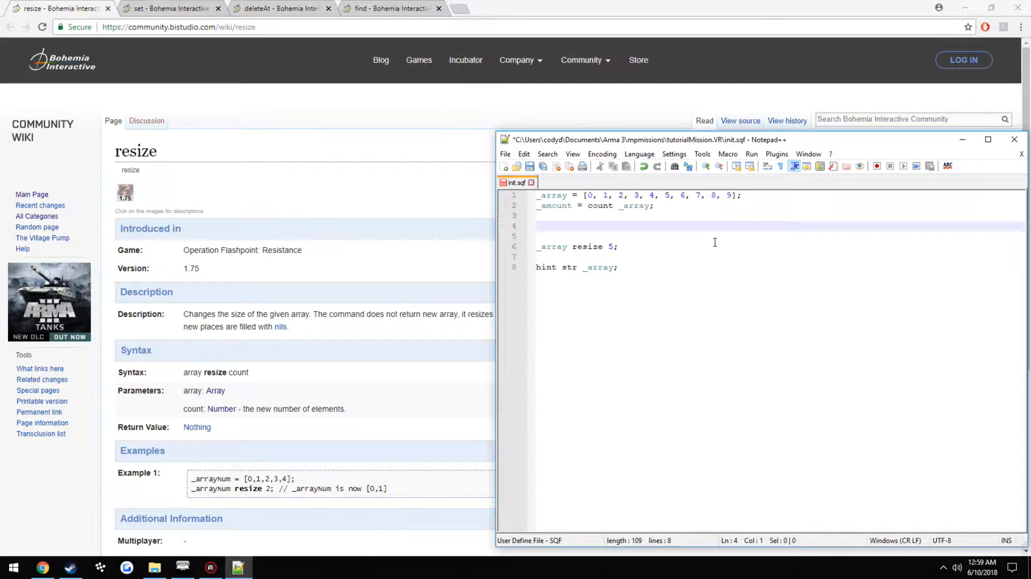
type("_cut")
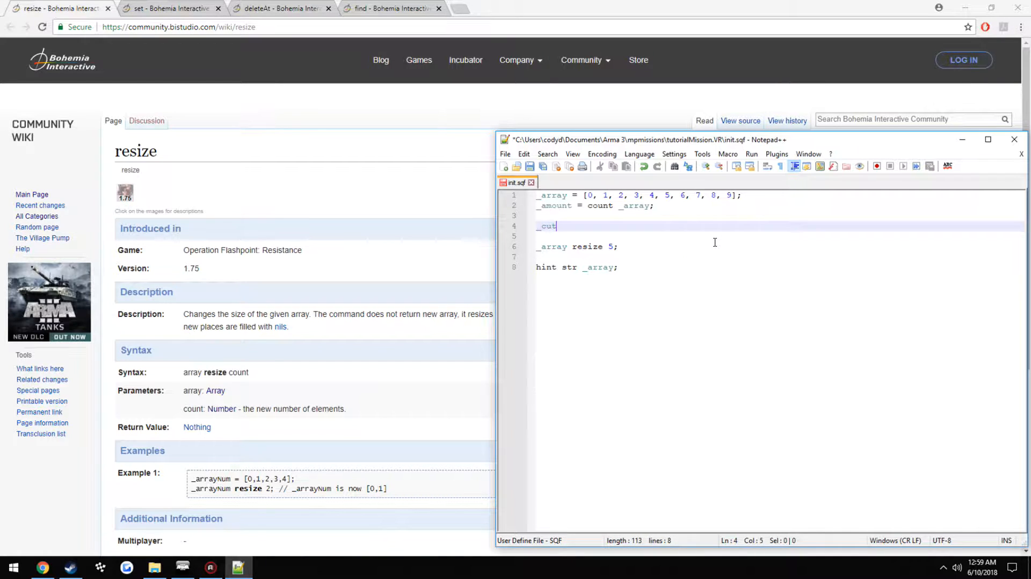
type("=")
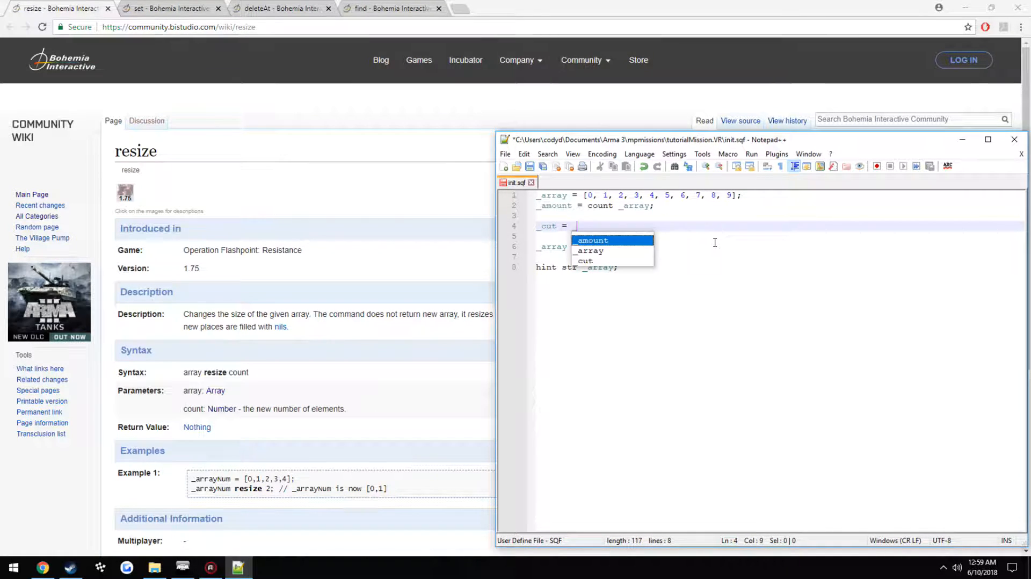
type("_amount / 2")
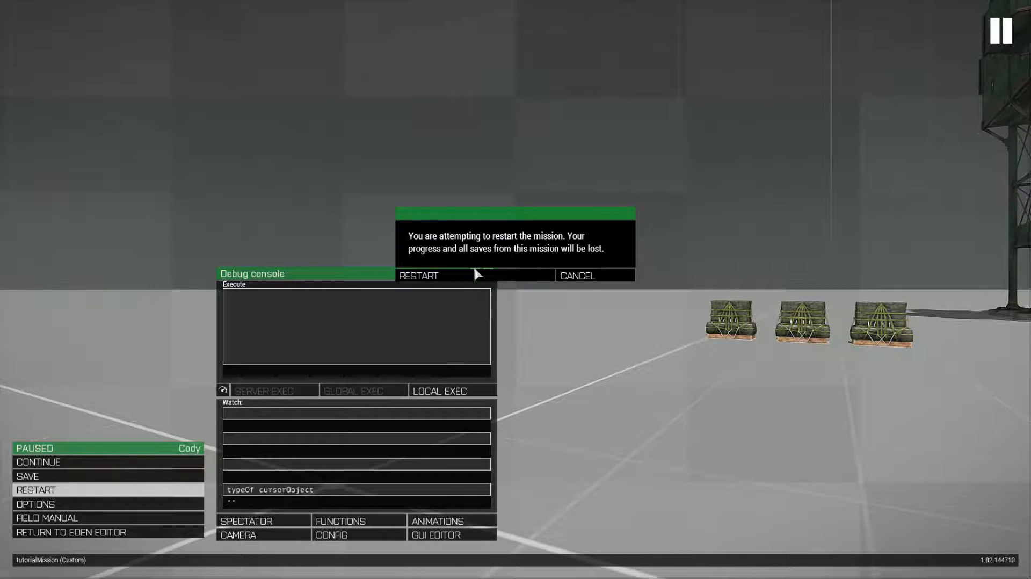
Step: Confirm the mission restart to run the updated script
left_click(419, 276)
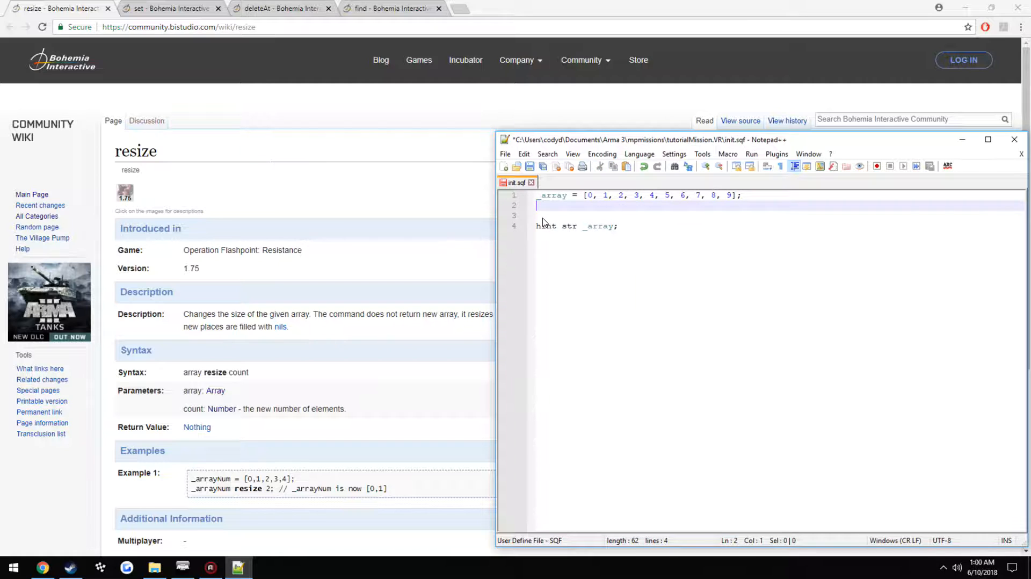
Step: Write `_array set [6, 22` on a new line, then return to the set documentation context
left_click(166, 8)
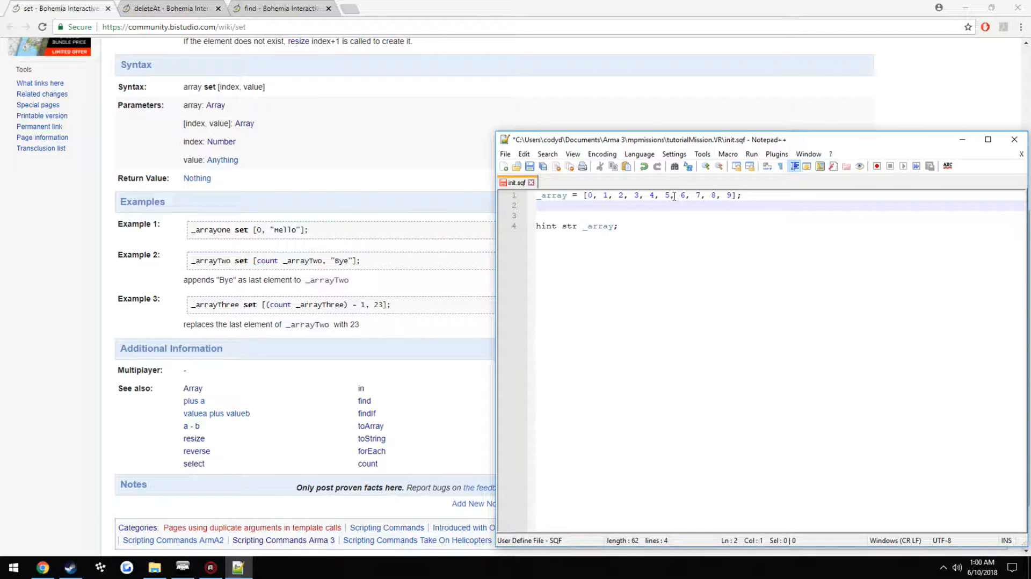
double_click(666, 196)
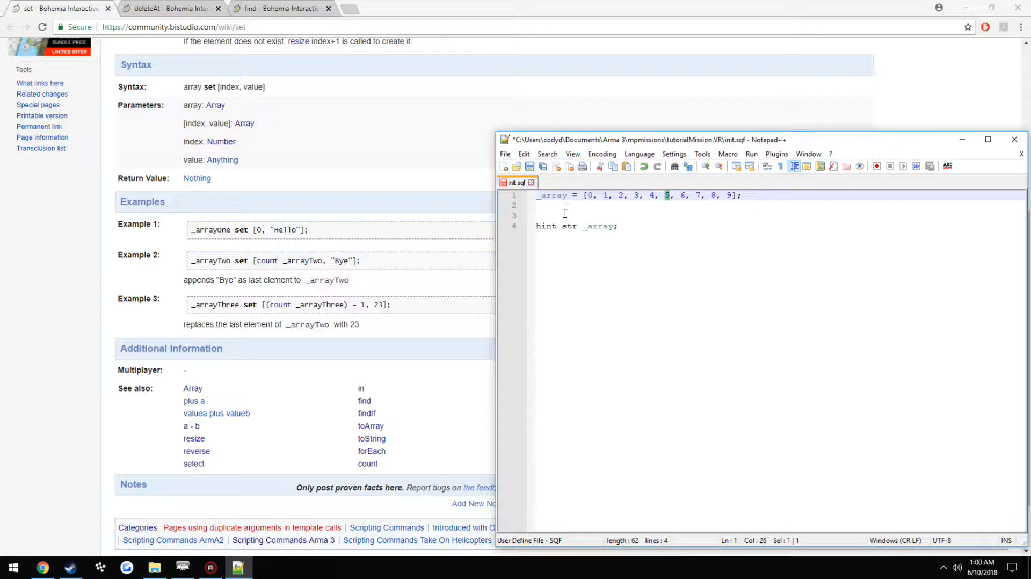
mouse_move(698, 196)
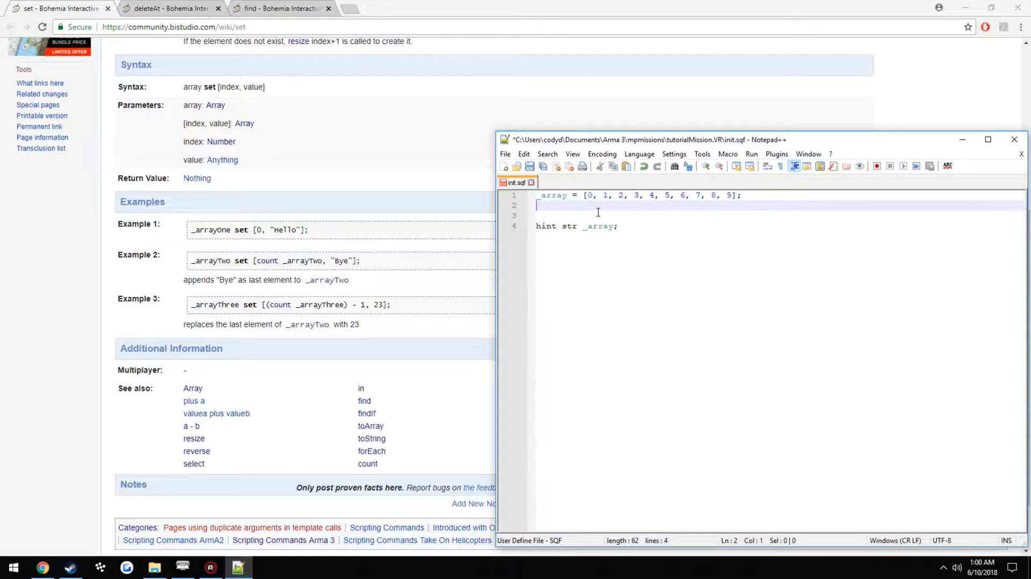
key("Enter")
type("_array set")
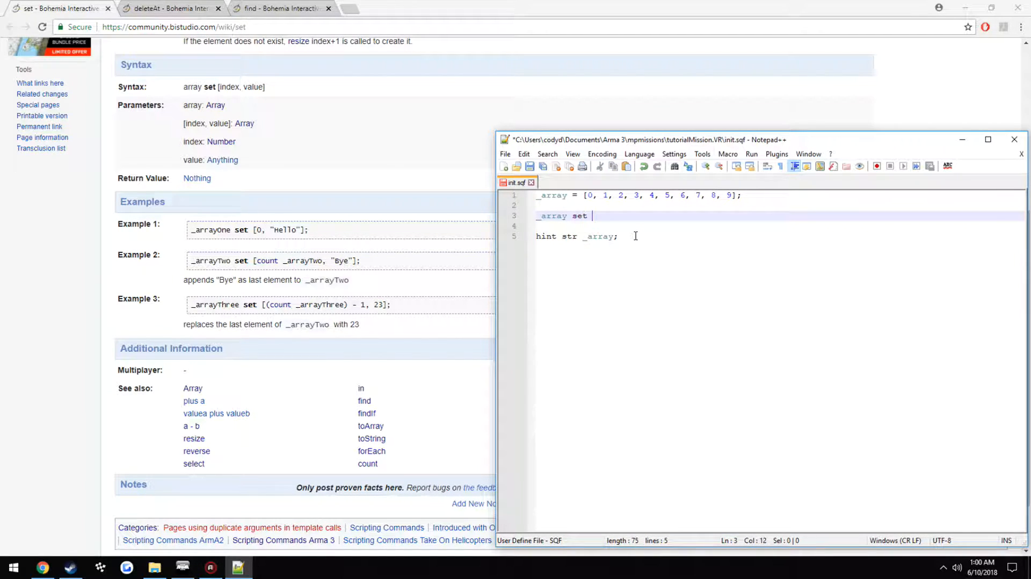
type("[6")
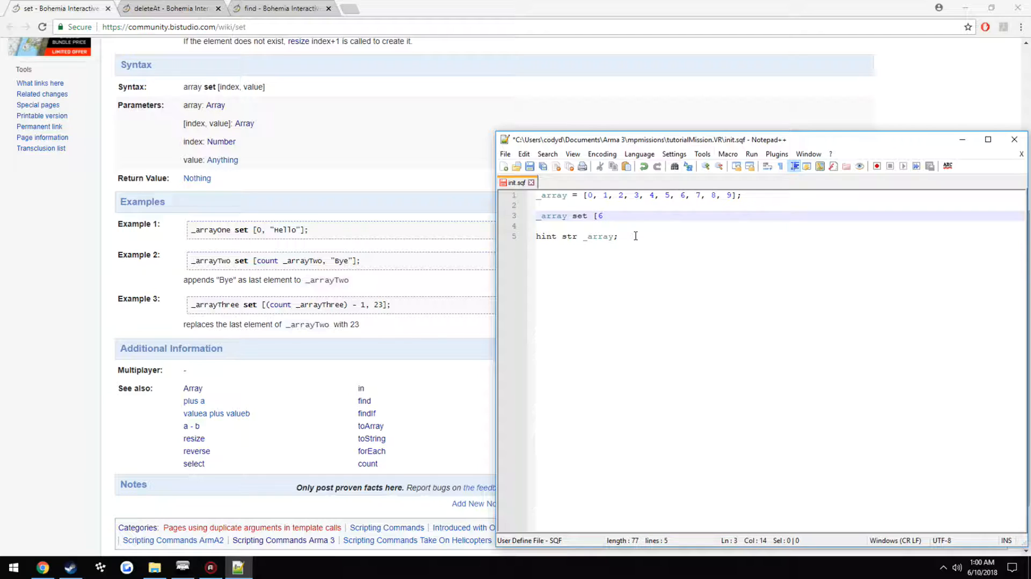
type(",")
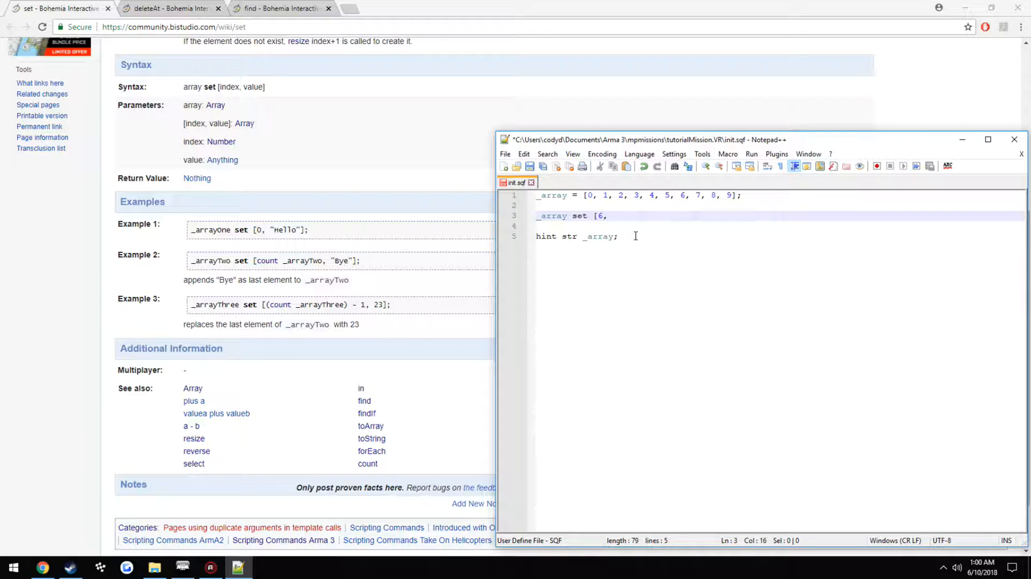
type("22")
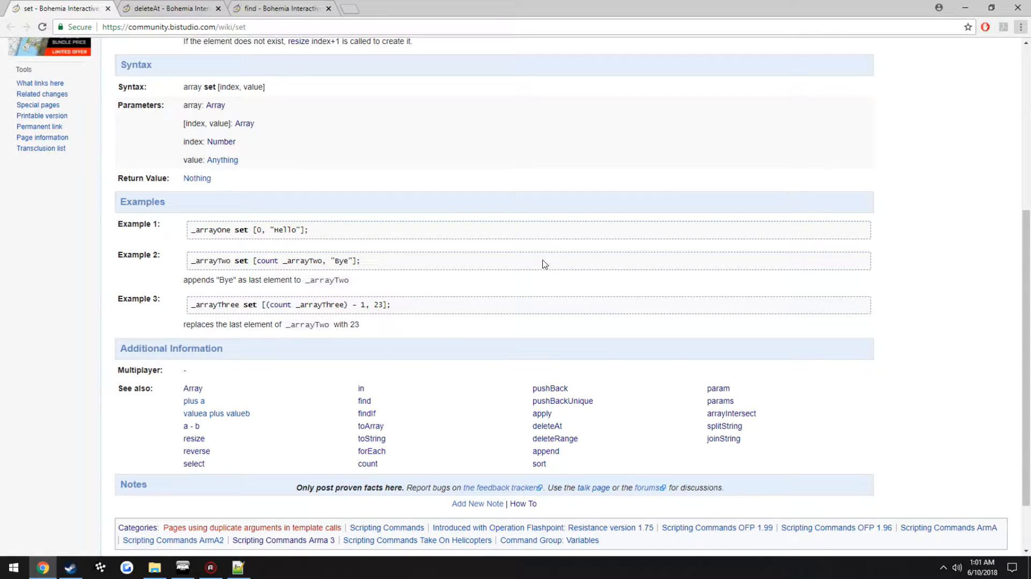
left_click(238, 567)
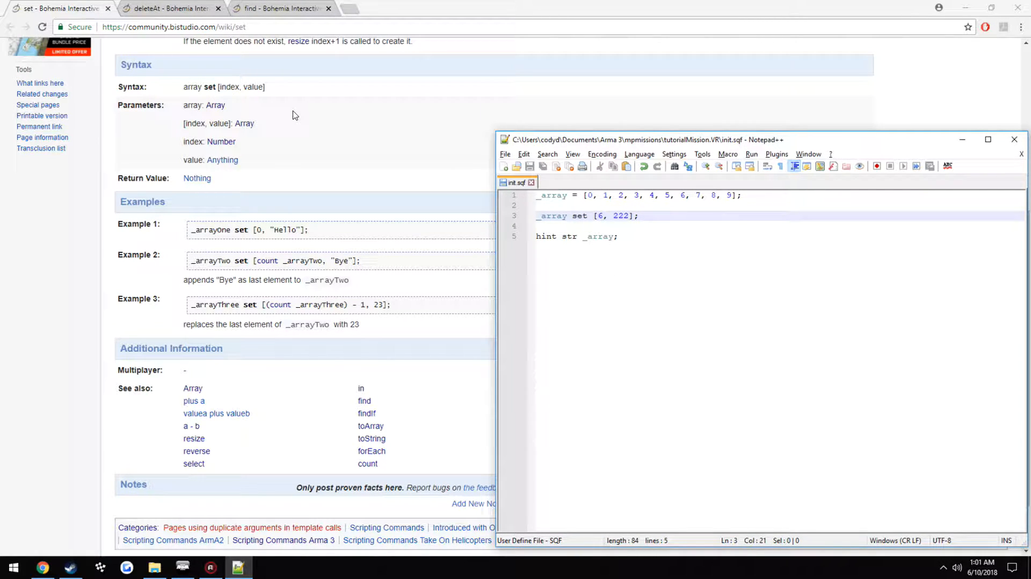
Step: Look over the find reference page in Chrome, flipping back to the script
left_click(281, 8)
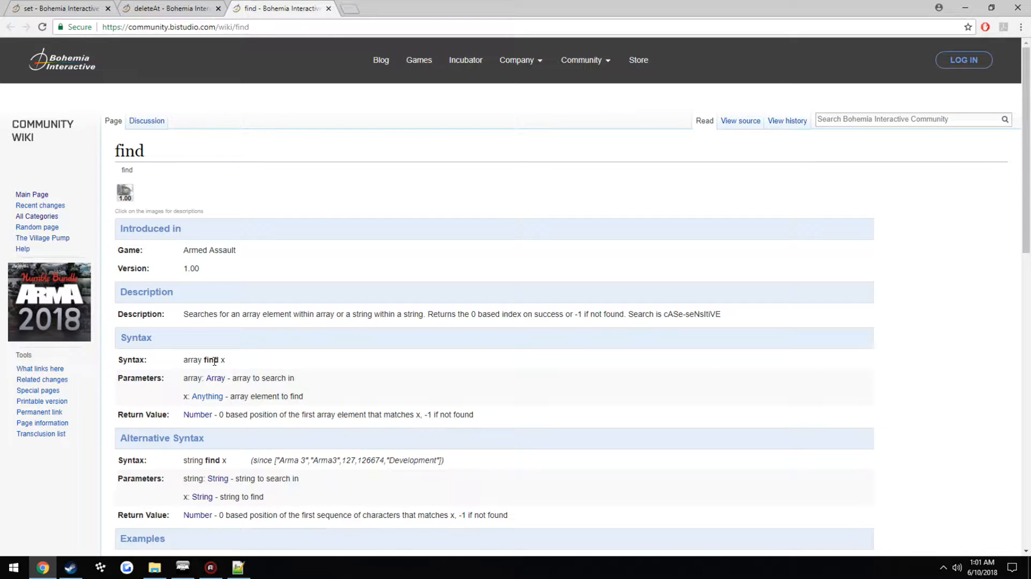
left_click(238, 567)
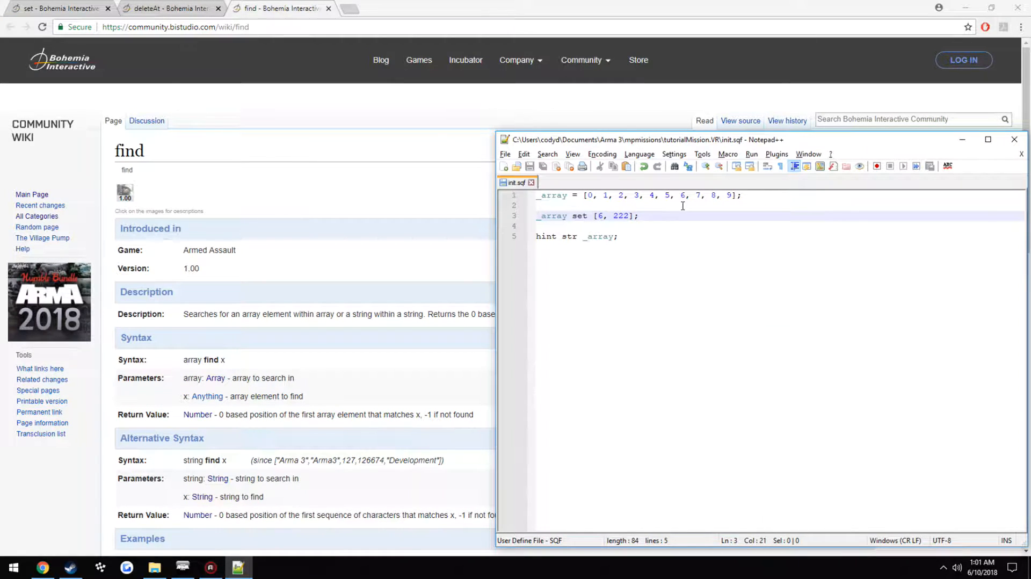
left_click(653, 205)
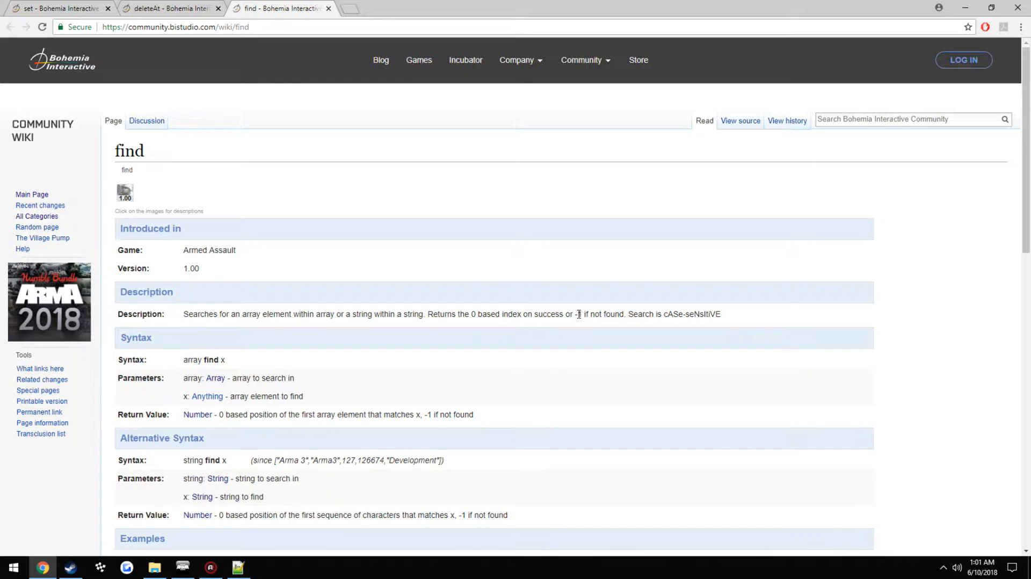
mouse_move(271, 492)
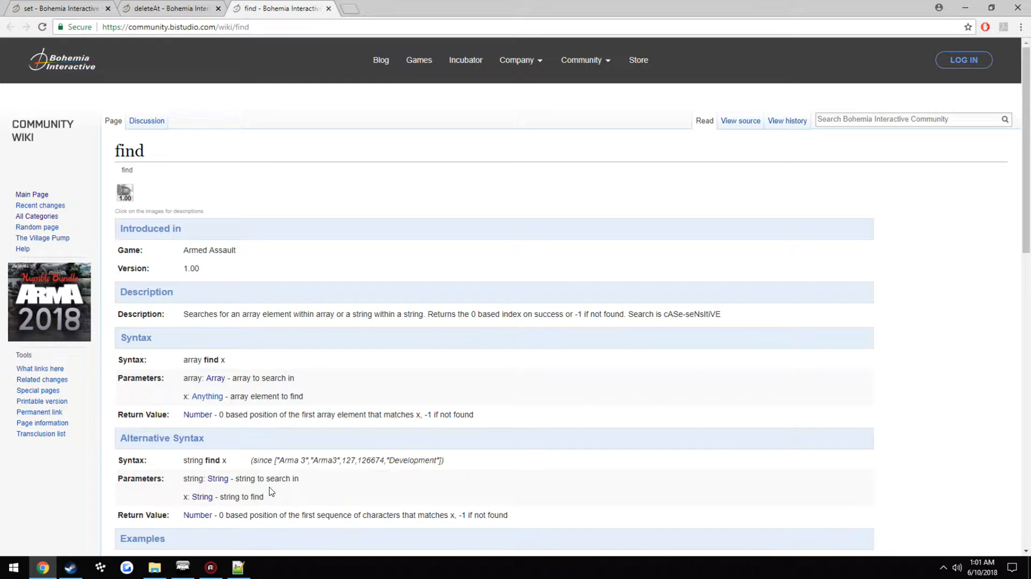
left_click(237, 567)
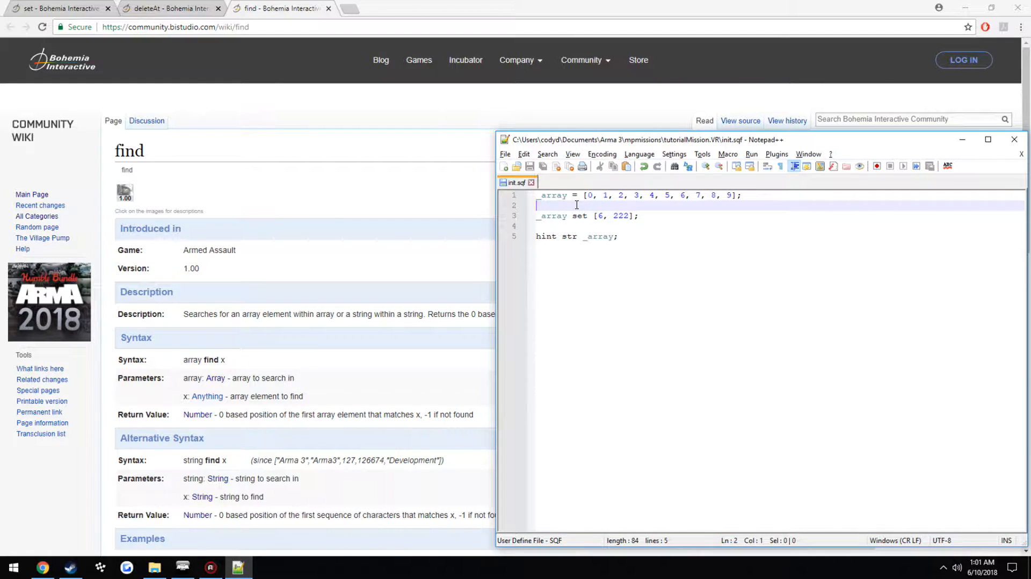
double_click(578, 215)
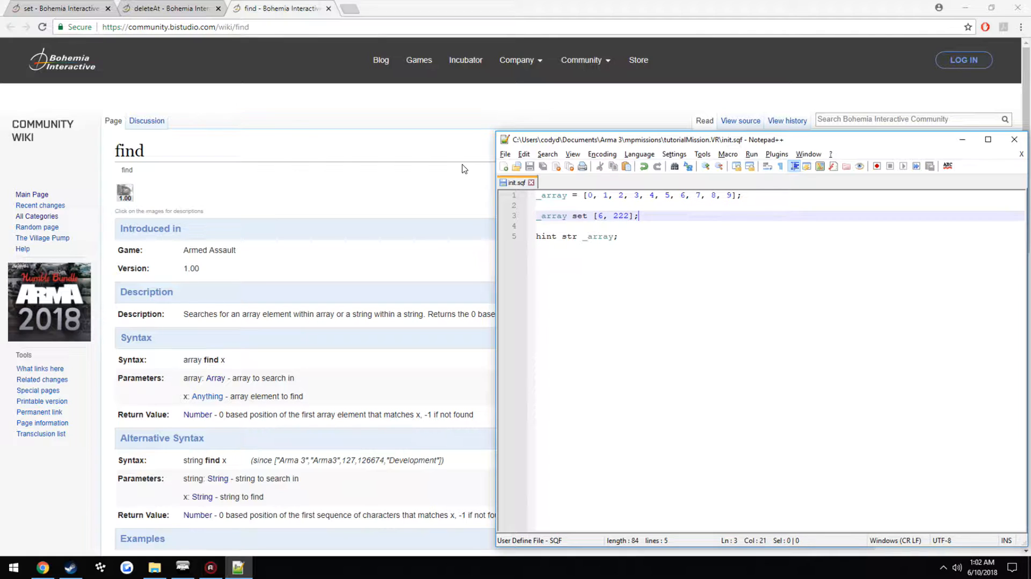
Step: Switch to the deleteAt reference page and scroll to its usage examples
left_click(167, 8)
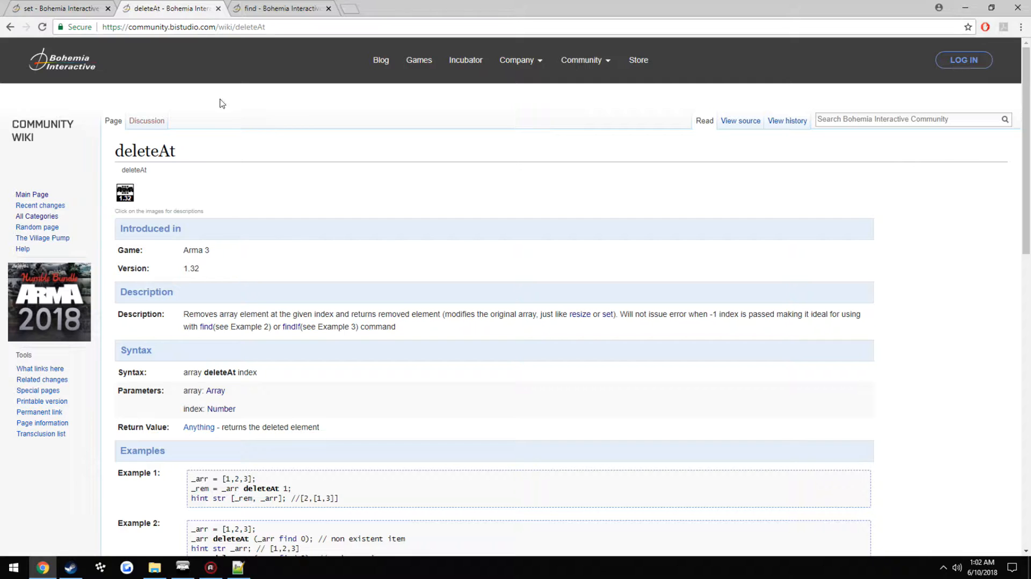
scroll("down", 3)
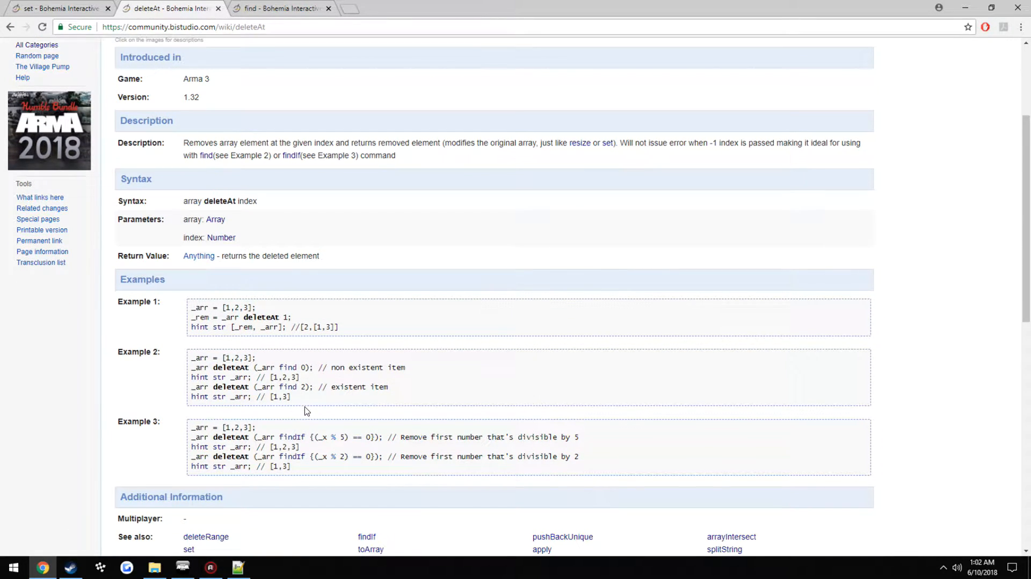
left_click(237, 567)
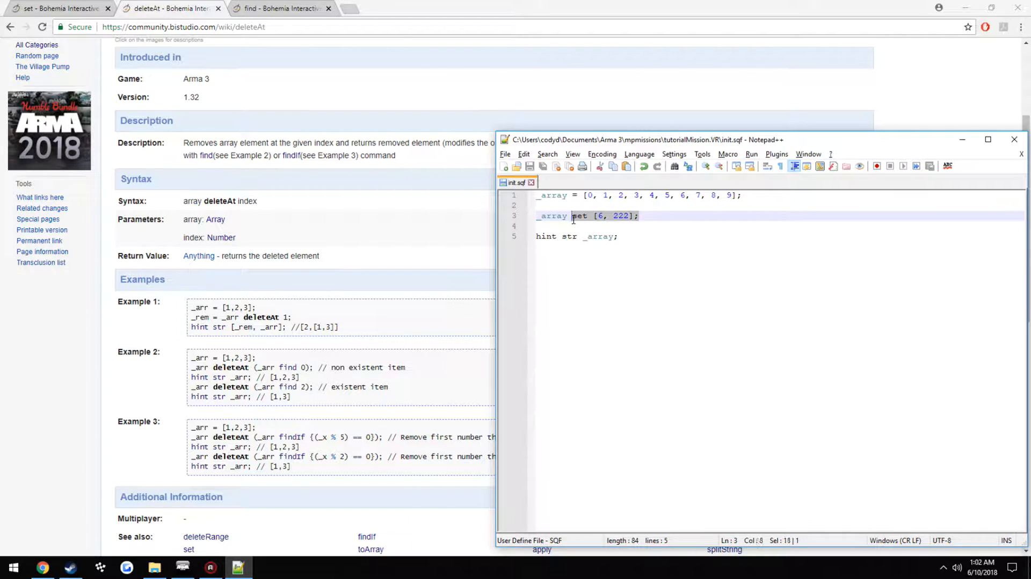
Step: Replace the set line with `_array deleteAt (_array find 3);`
key("Delete")
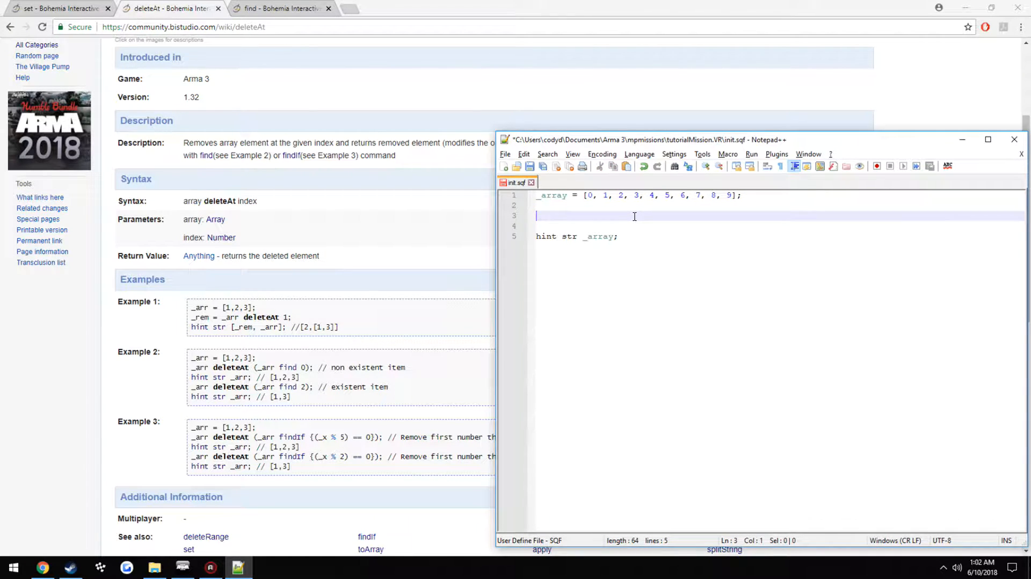
type("_array d")
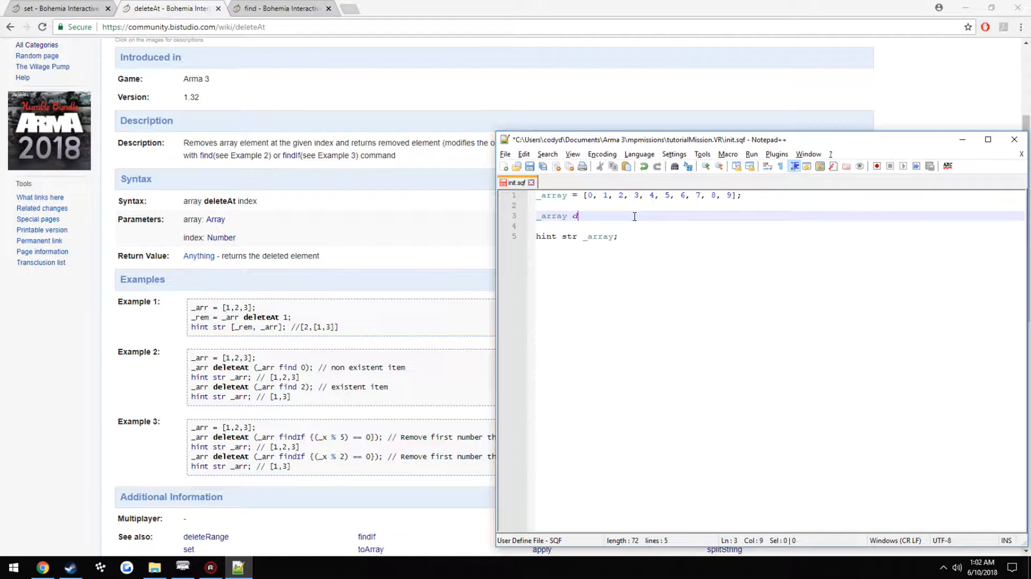
type("eleteAt")
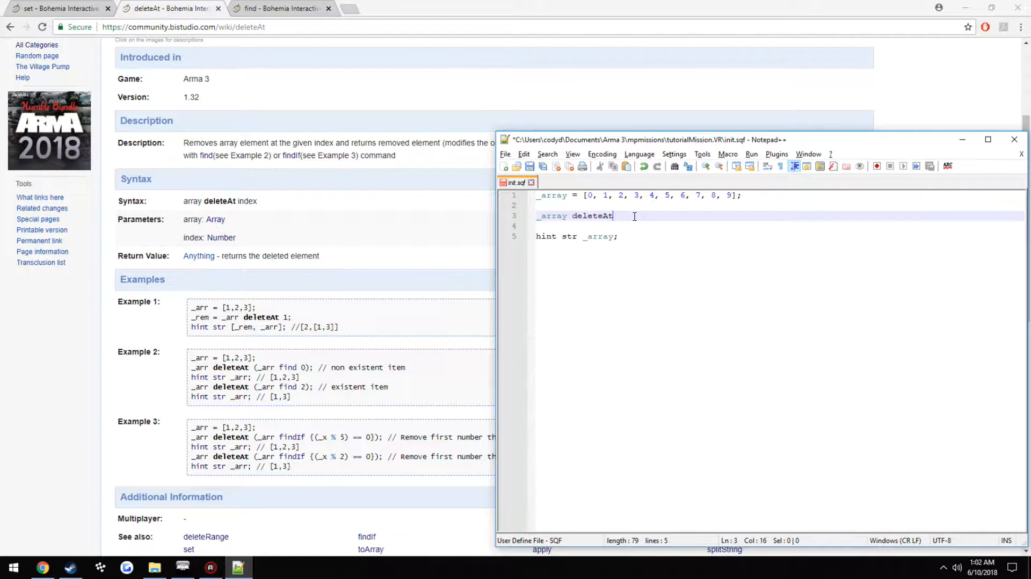
type("(")
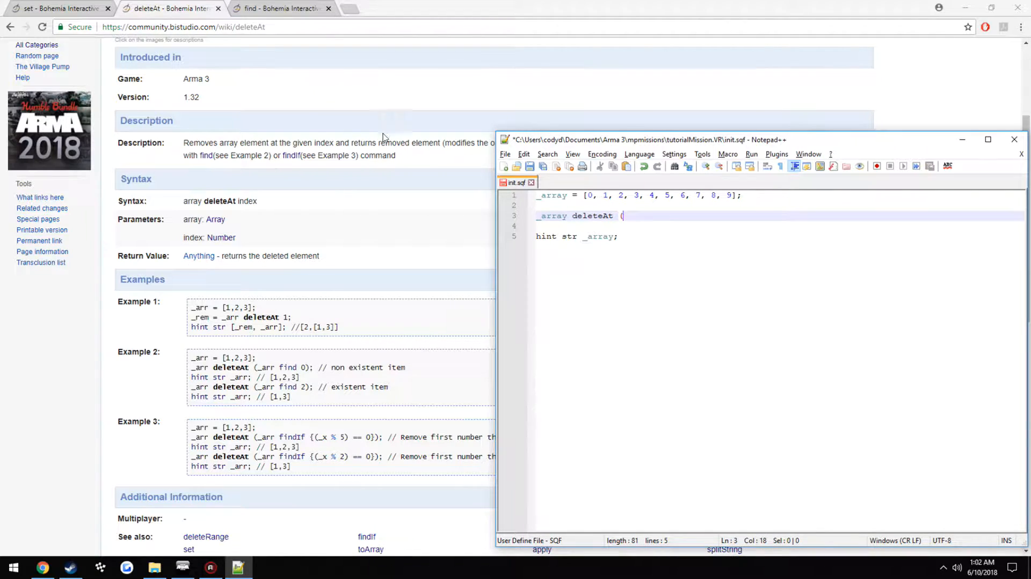
type(");")
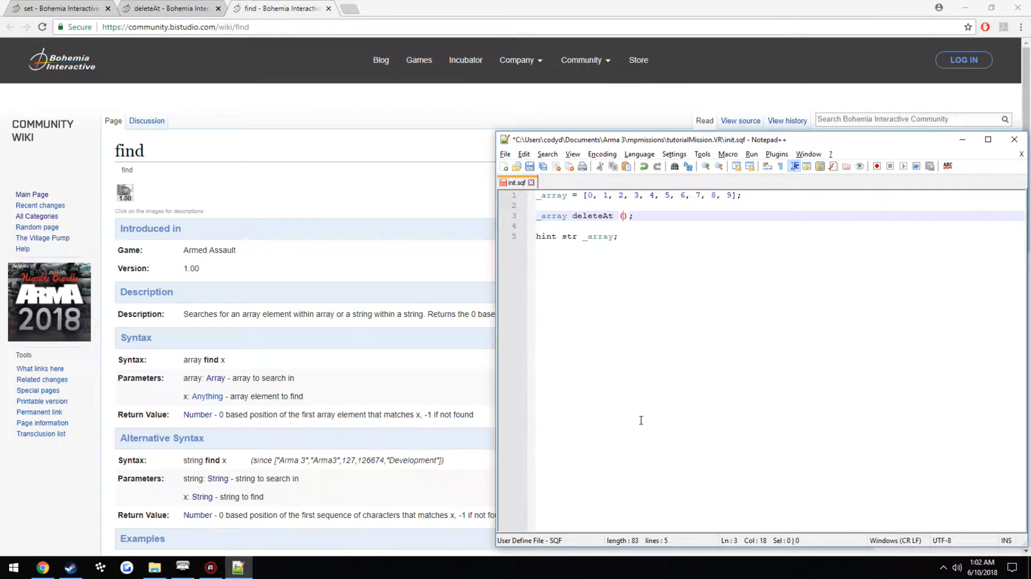
type("_")
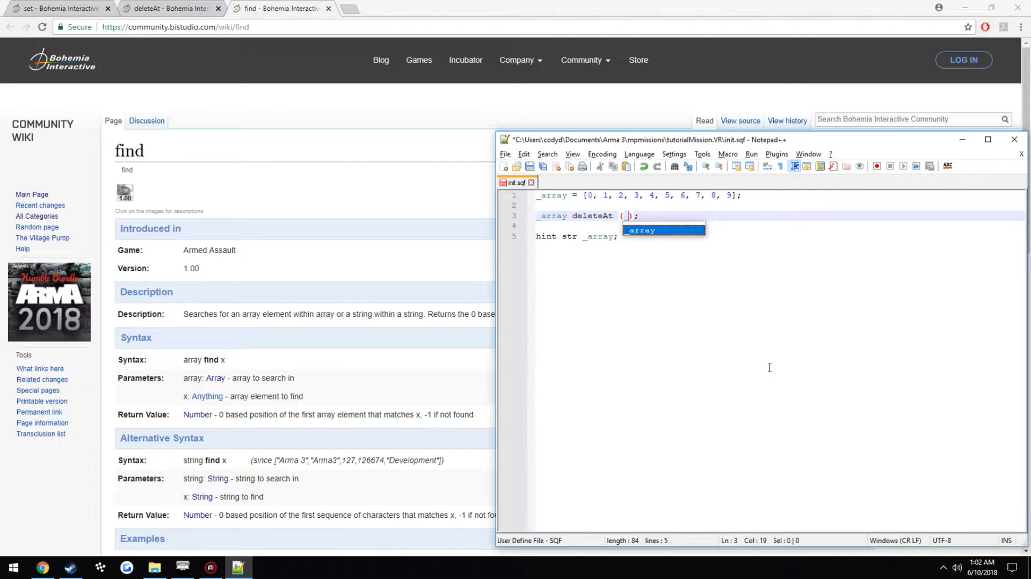
type("_array find")
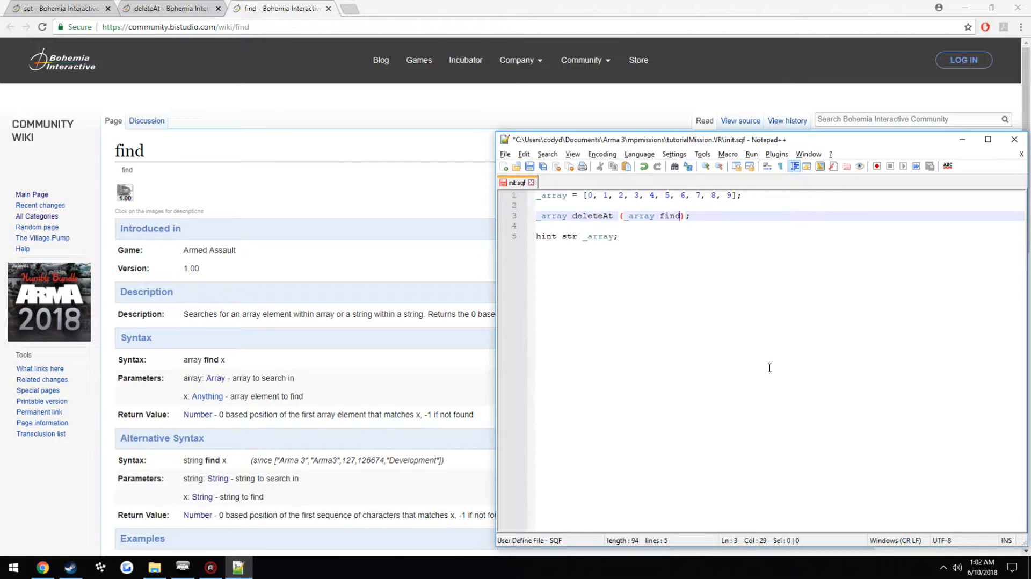
type("3")
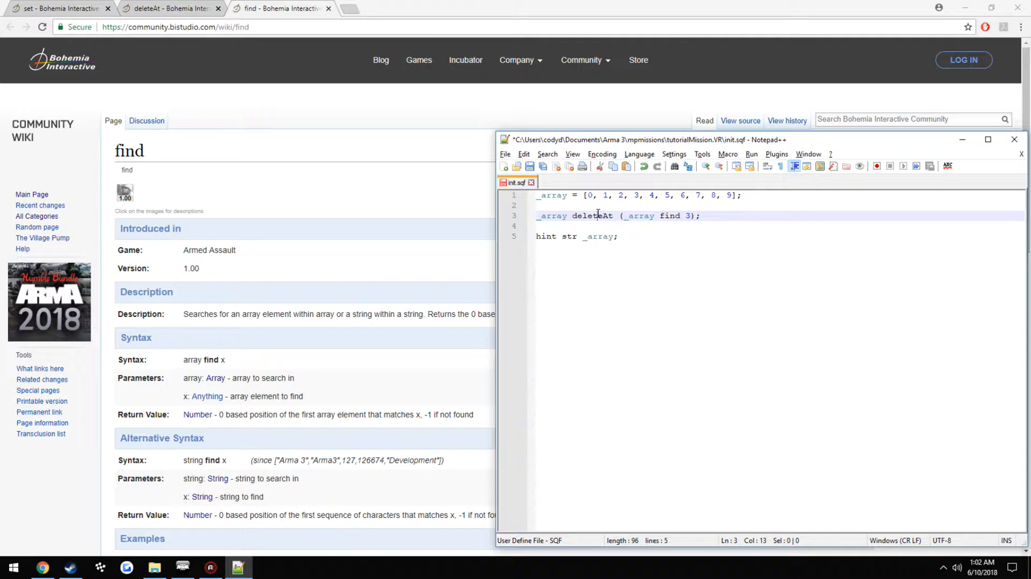
double_click(591, 216)
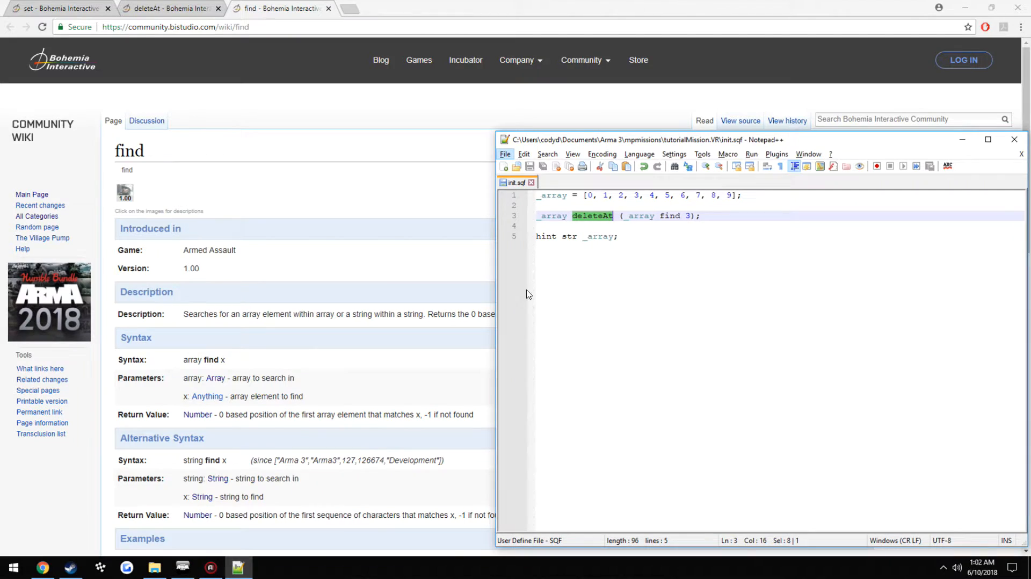
left_click(705, 216)
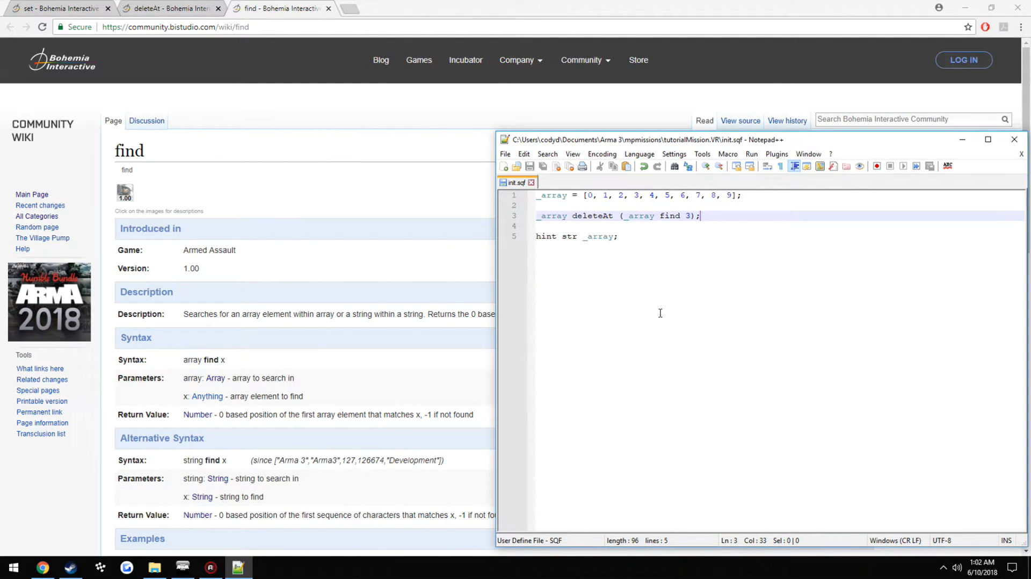
mouse_move(668, 314)
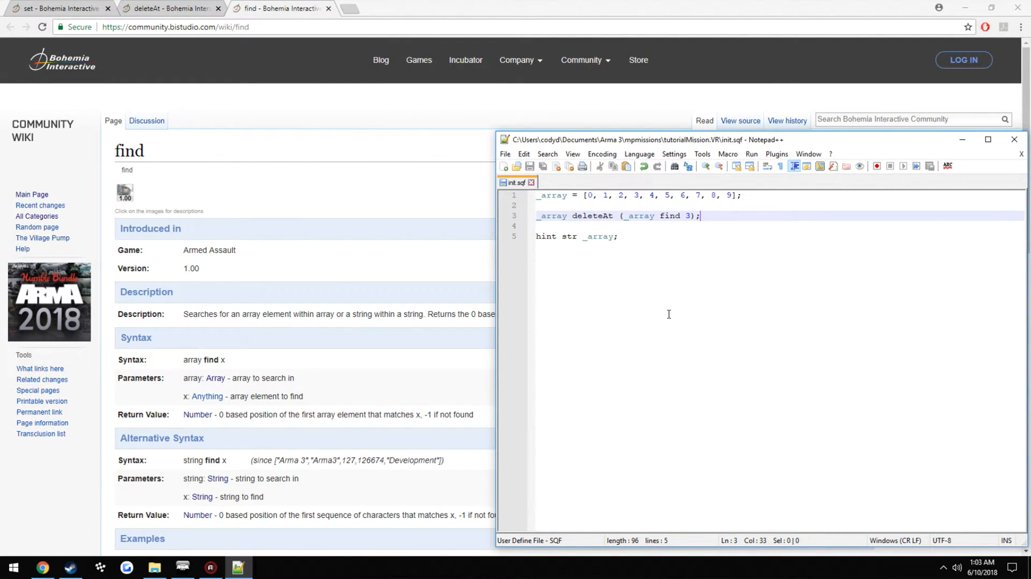
mouse_move(405, 190)
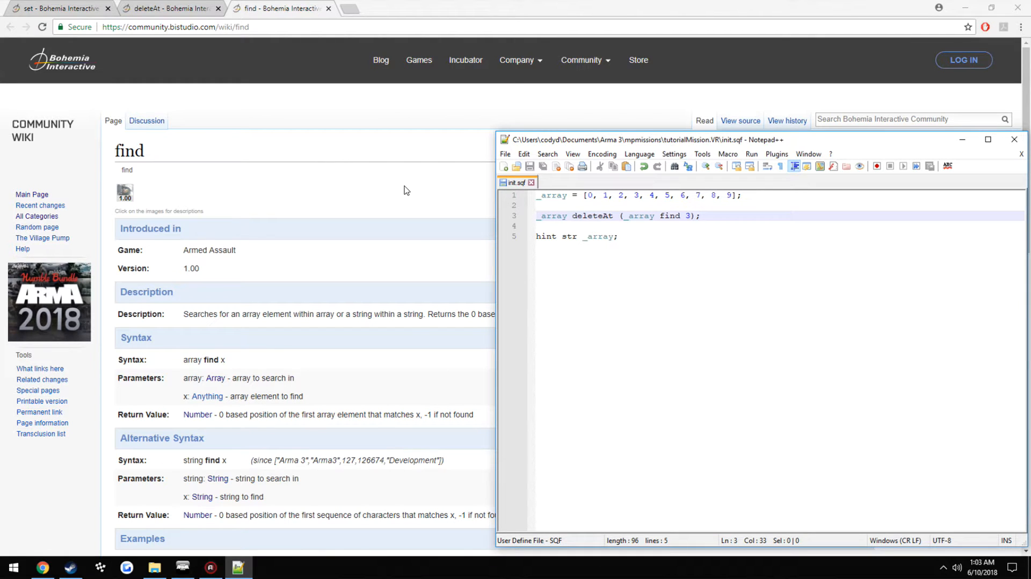
Step: Scroll the find wiki page through its examples and user notes, ending back at the examples
scroll("down", 3)
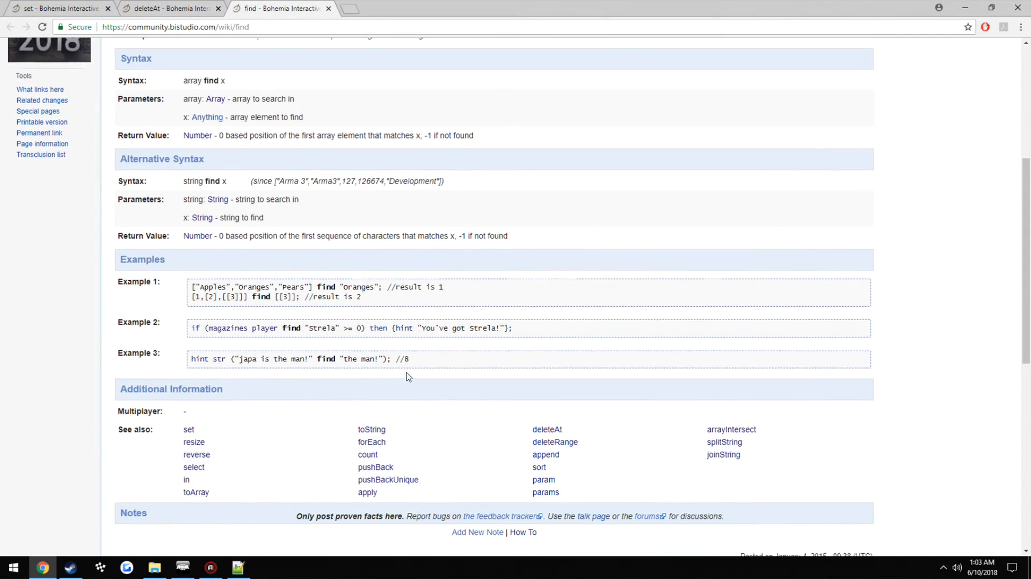
scroll("down", 3)
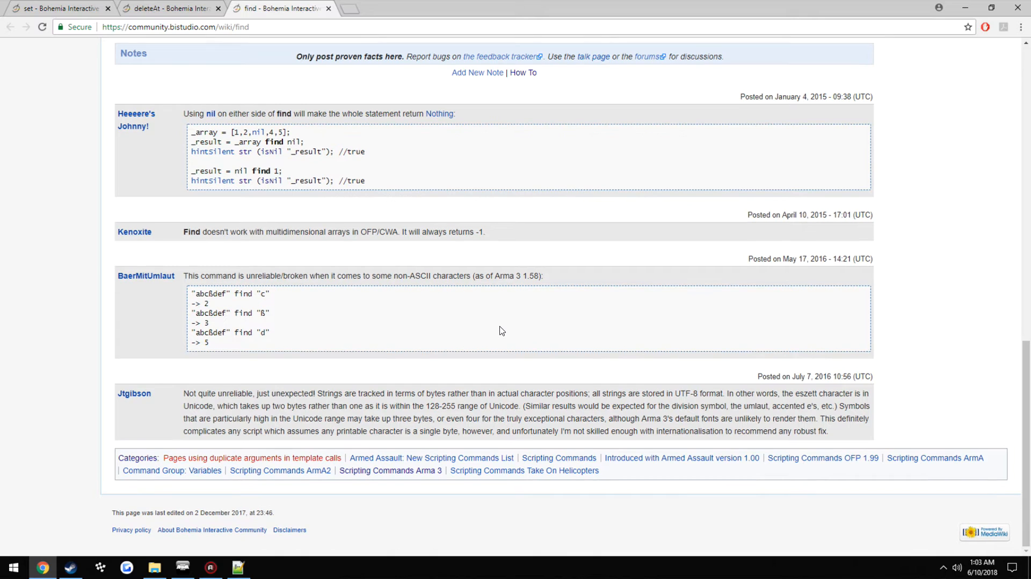
scroll("up", 3)
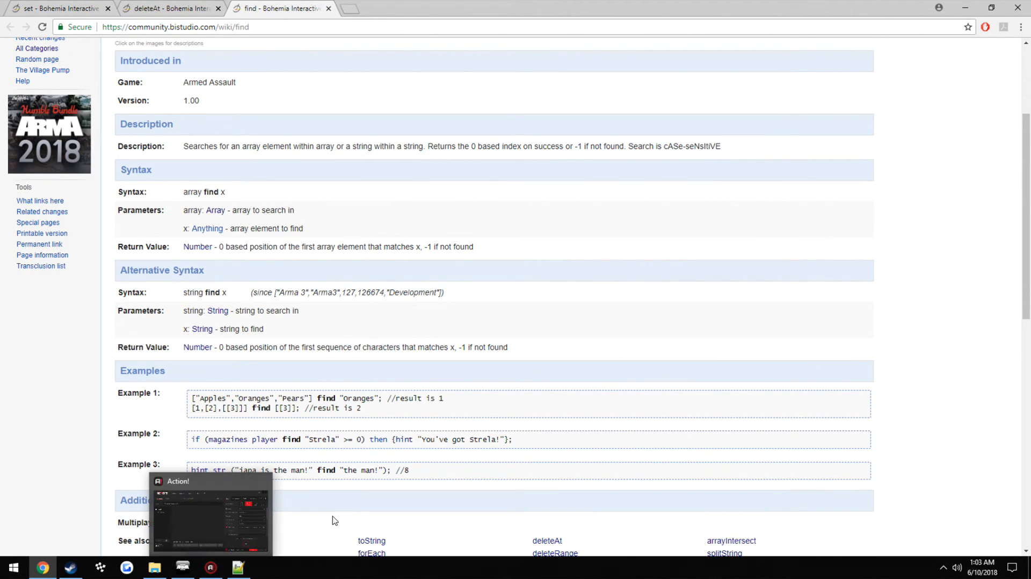
scroll("down", 3)
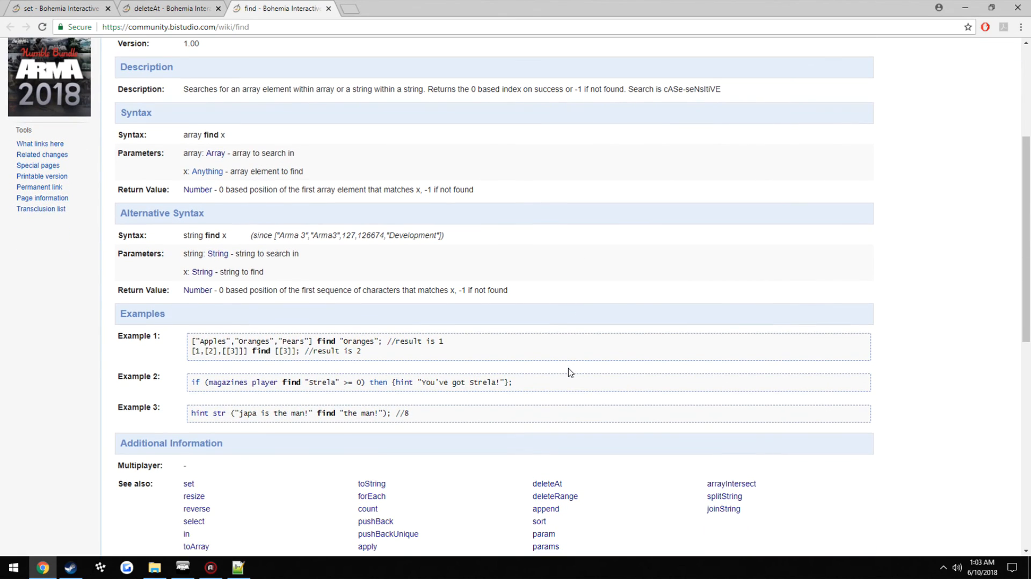